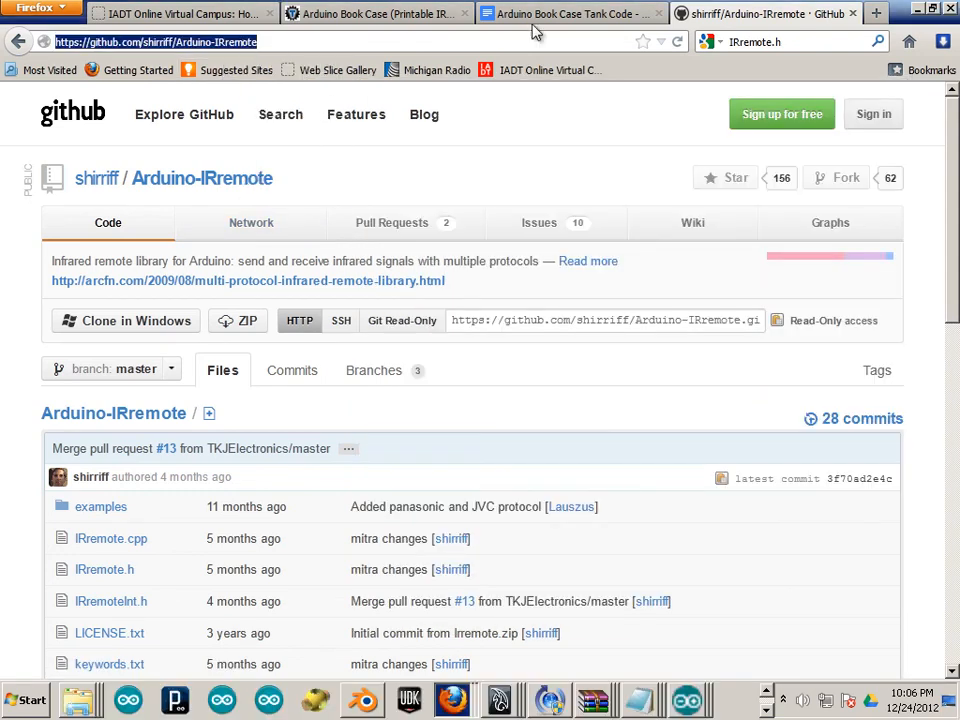
pyautogui.click(570, 12)
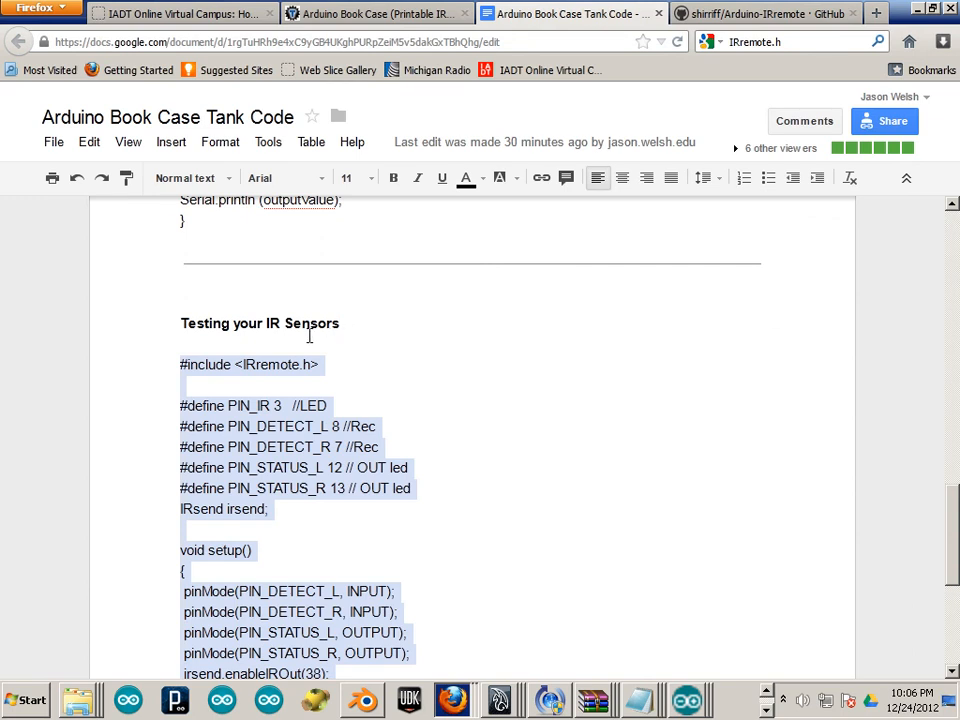
pyautogui.moveTo(186, 322)
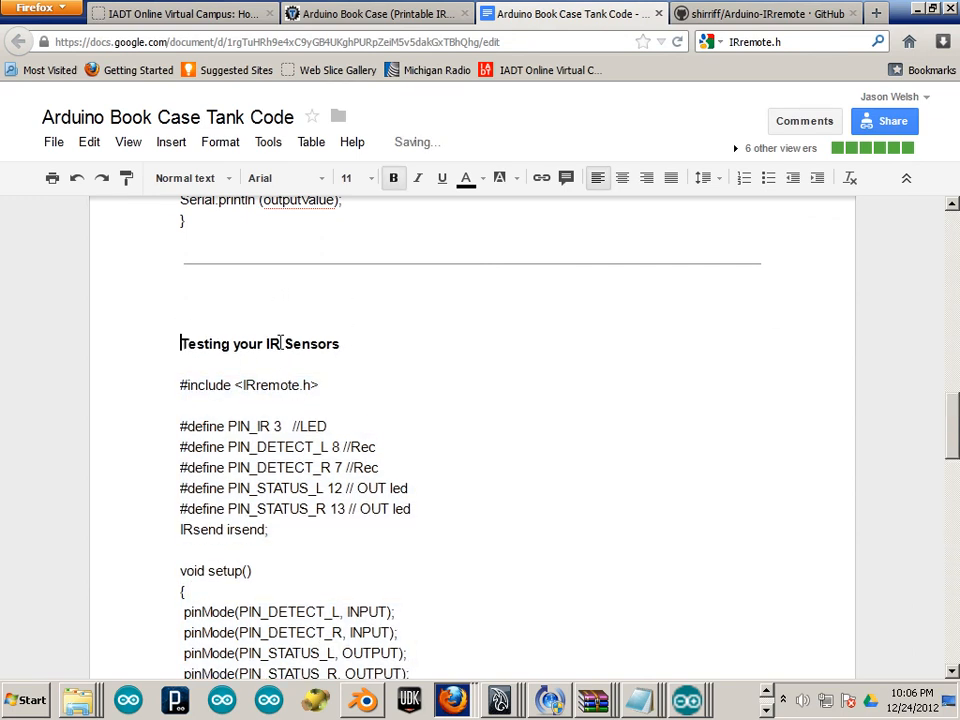
pyautogui.write('https://github.com/shirriff/Arduino-IRremote')
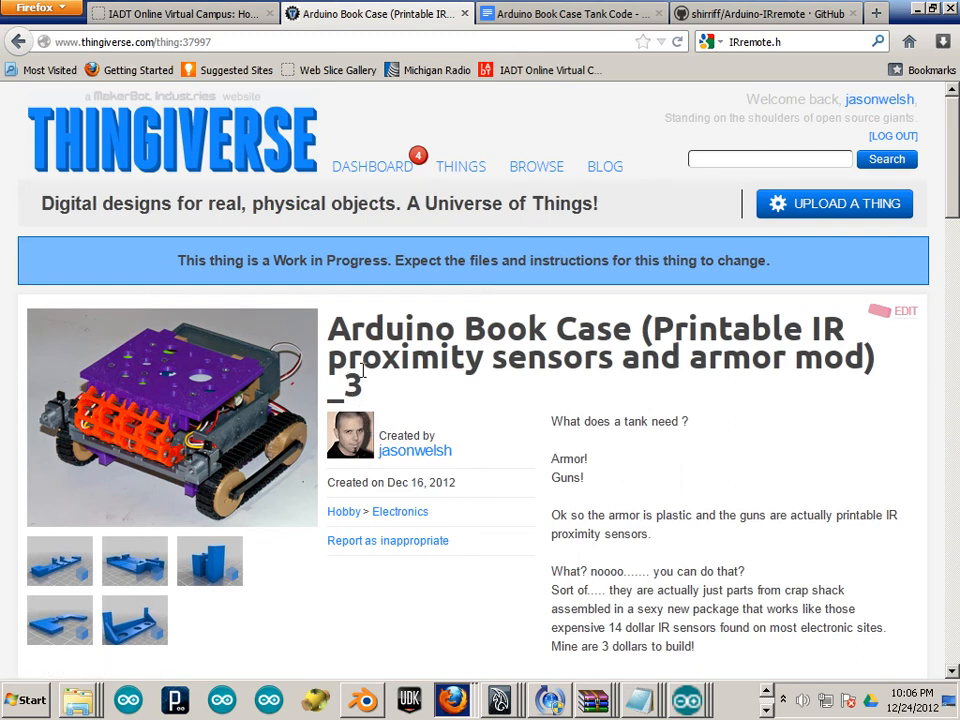
pyautogui.moveTo(436, 398)
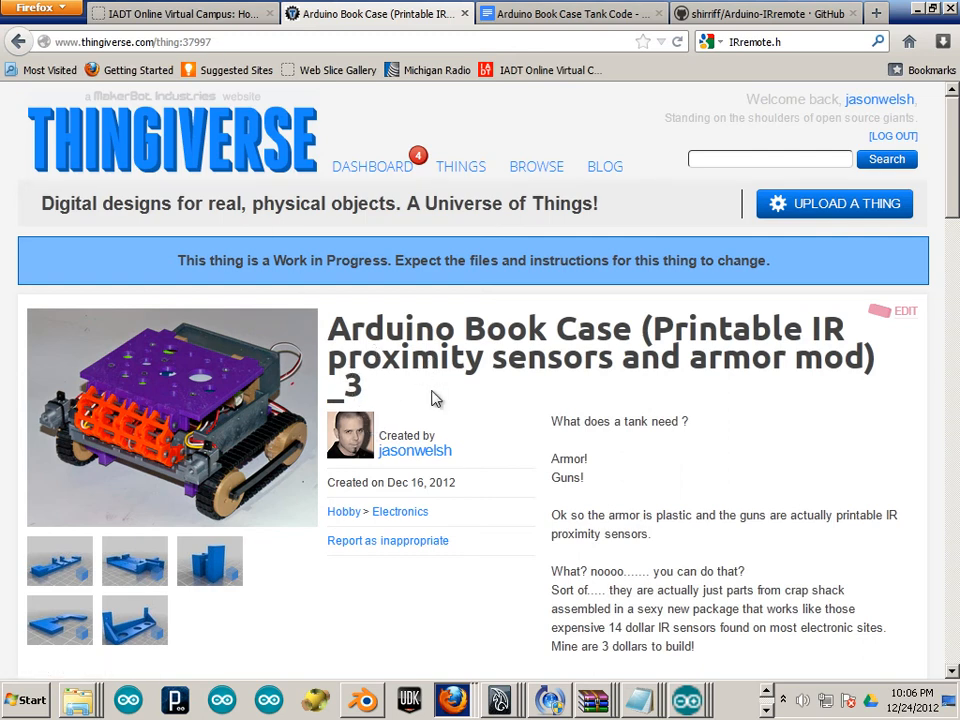
pyautogui.moveTo(376, 388)
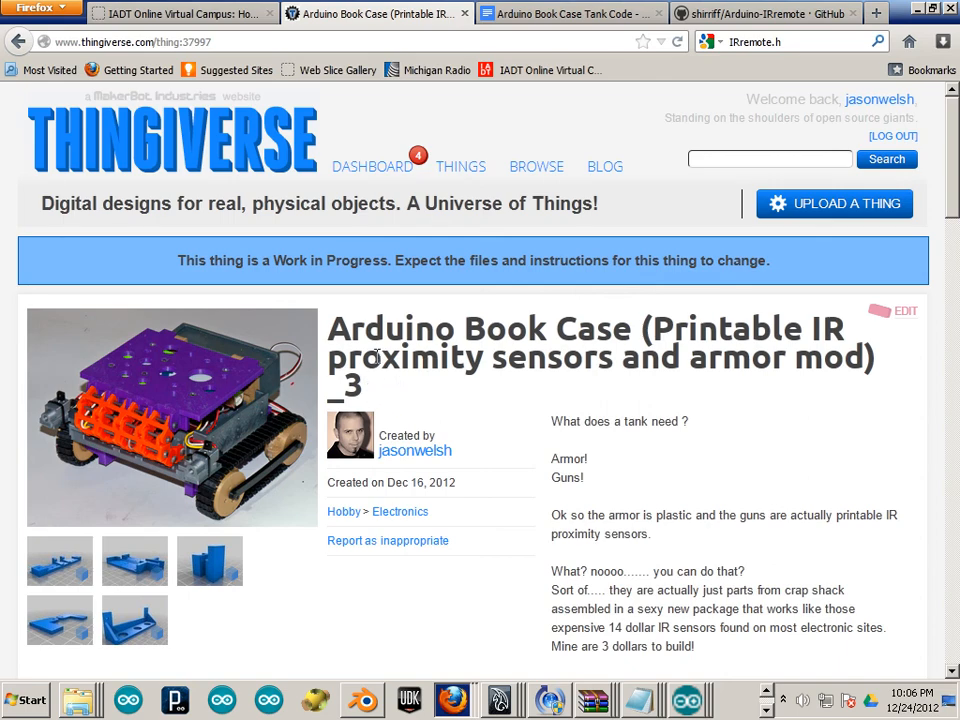
# Step: Follow the docs.google.com link under Arduino Code Scratch Pad on the Thingiverse project page
pyautogui.scroll(-3)
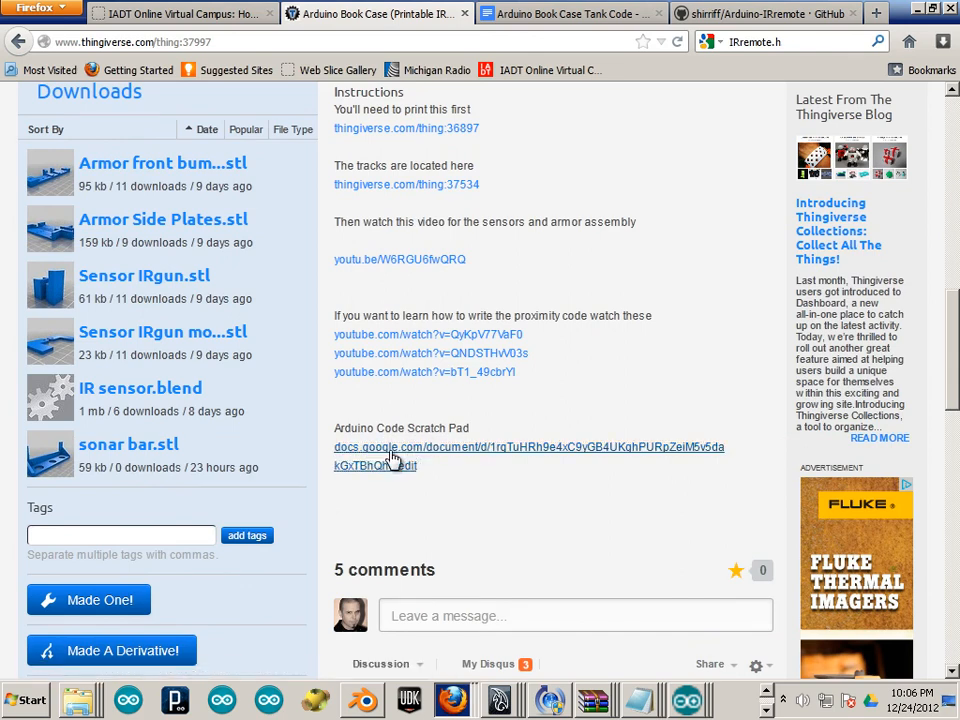
pyautogui.click(528, 448)
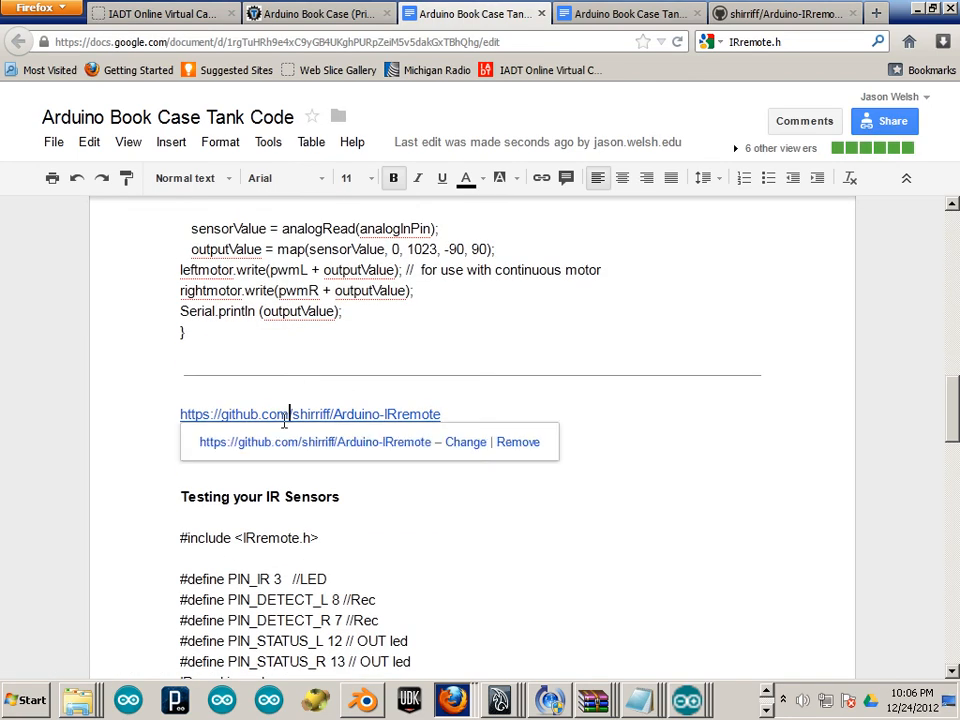
# Step: From the IRremote GitHub page, download the library ZIP and save the file via the Firefox dialog
pyautogui.click(310, 414)
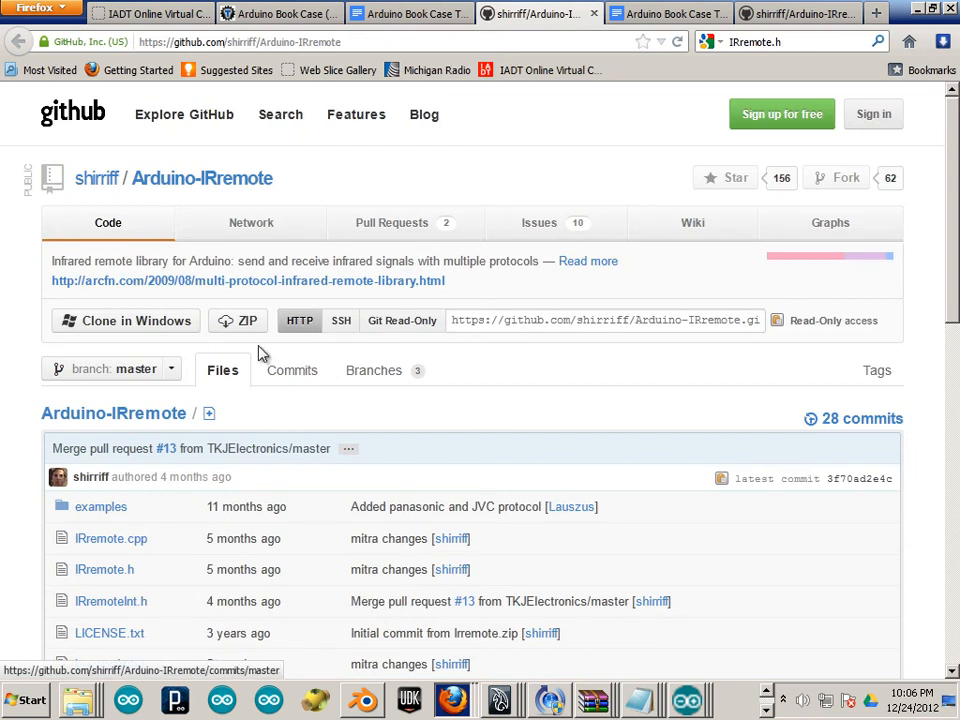
pyautogui.moveTo(238, 320)
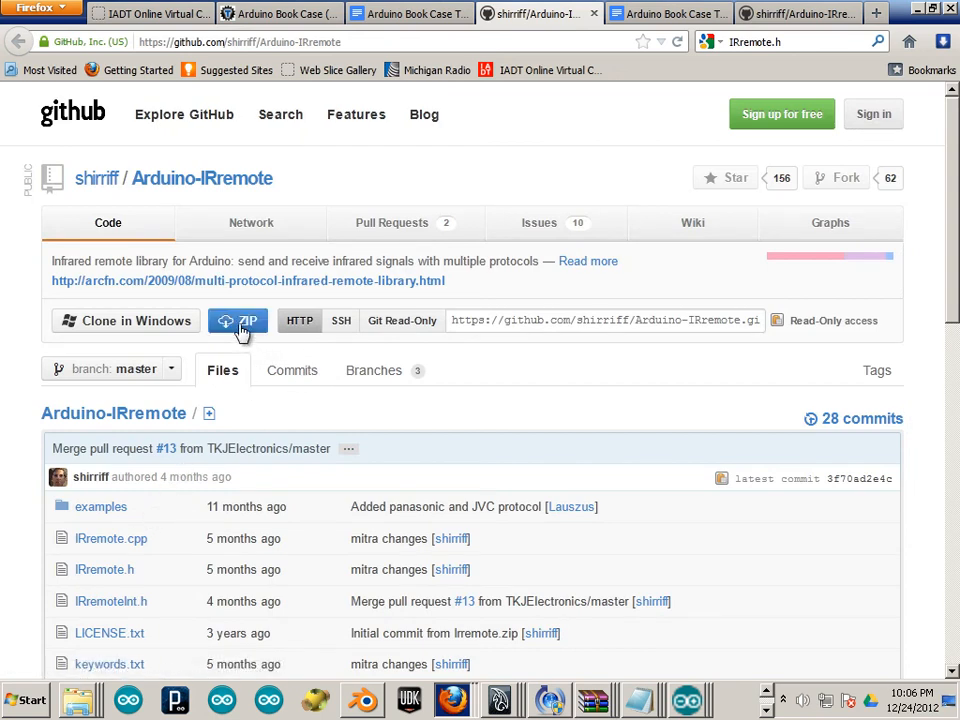
pyautogui.moveTo(252, 350)
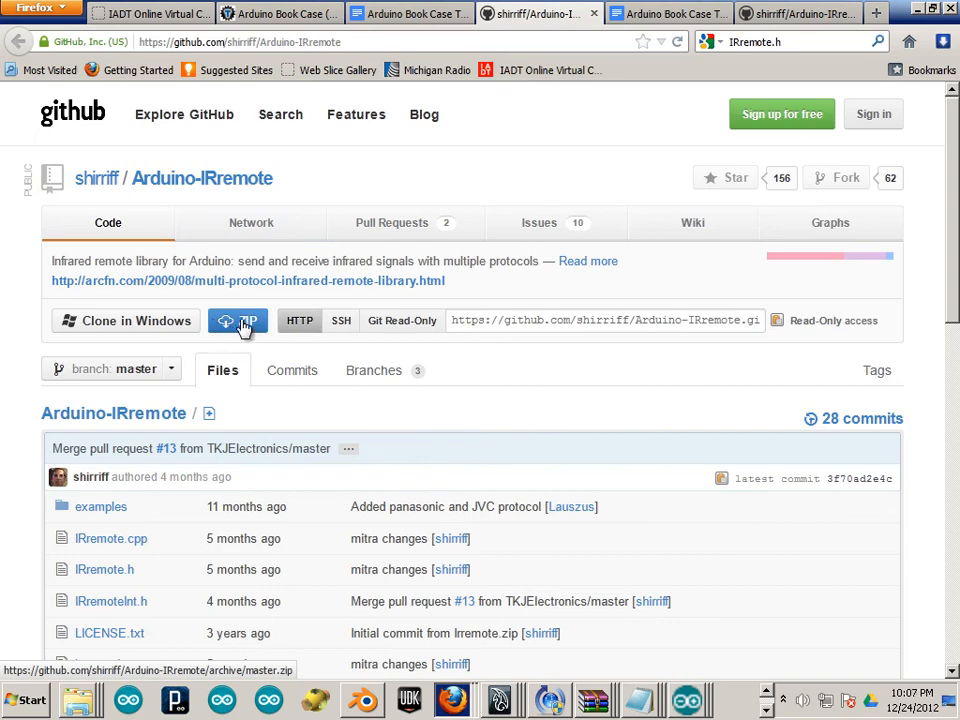
pyautogui.click(240, 320)
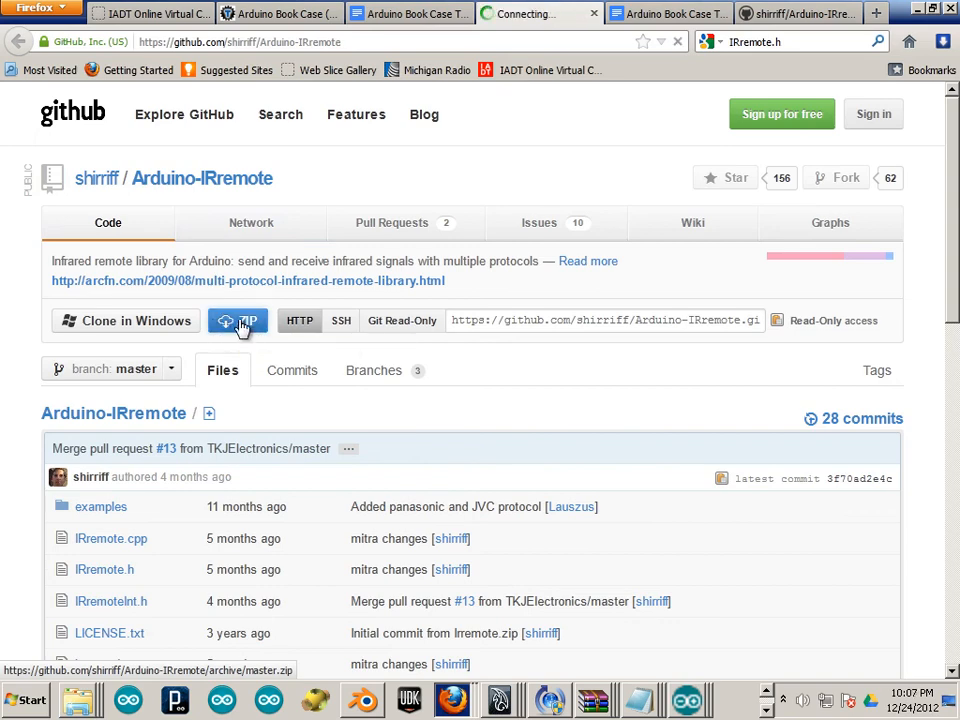
pyautogui.click(236, 320)
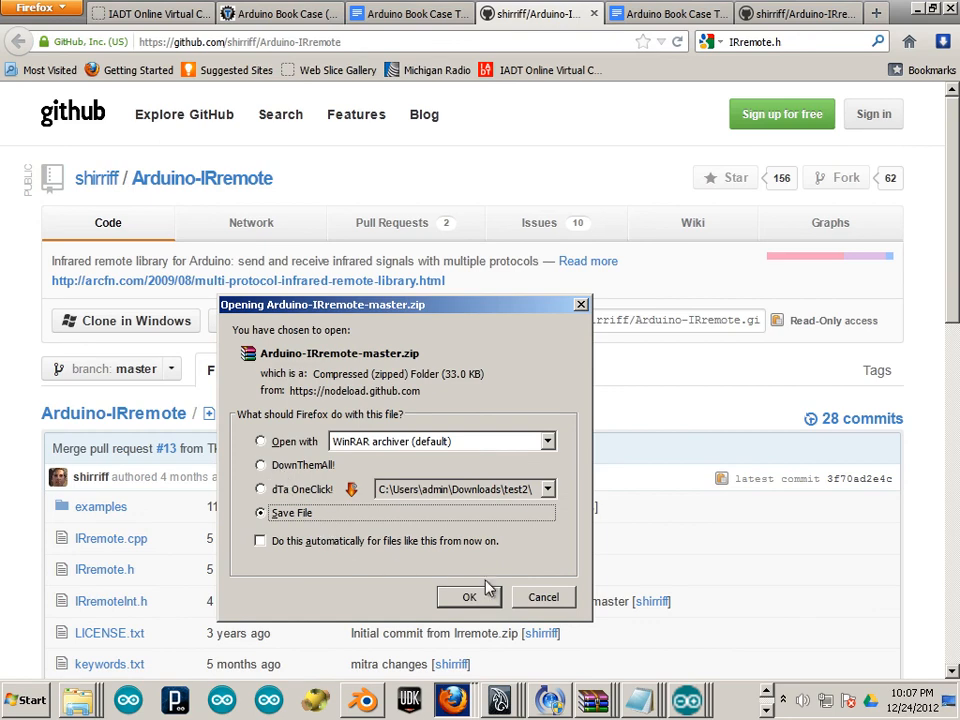
pyautogui.click(468, 596)
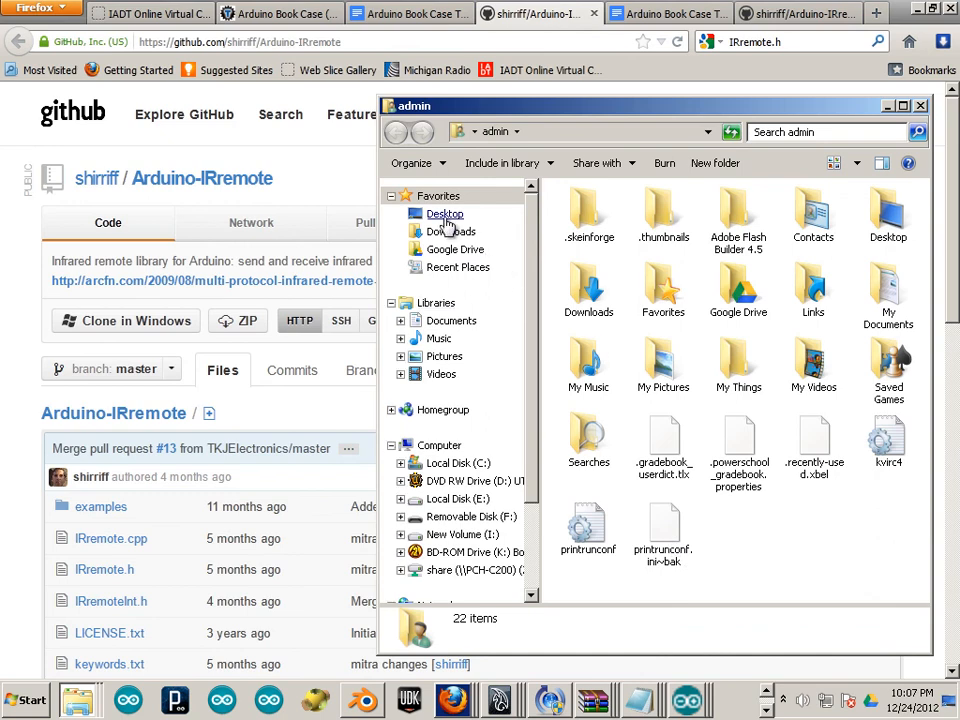
# Step: Copy the IRremote folder from the Desktop in Explorer
pyautogui.click(444, 212)
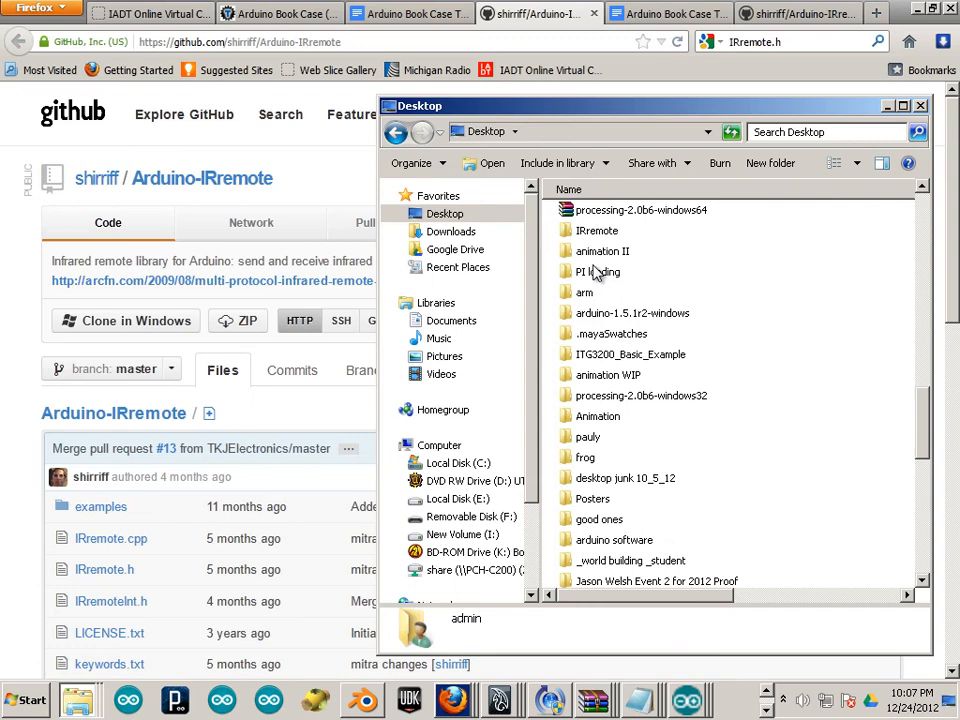
pyautogui.click(596, 230)
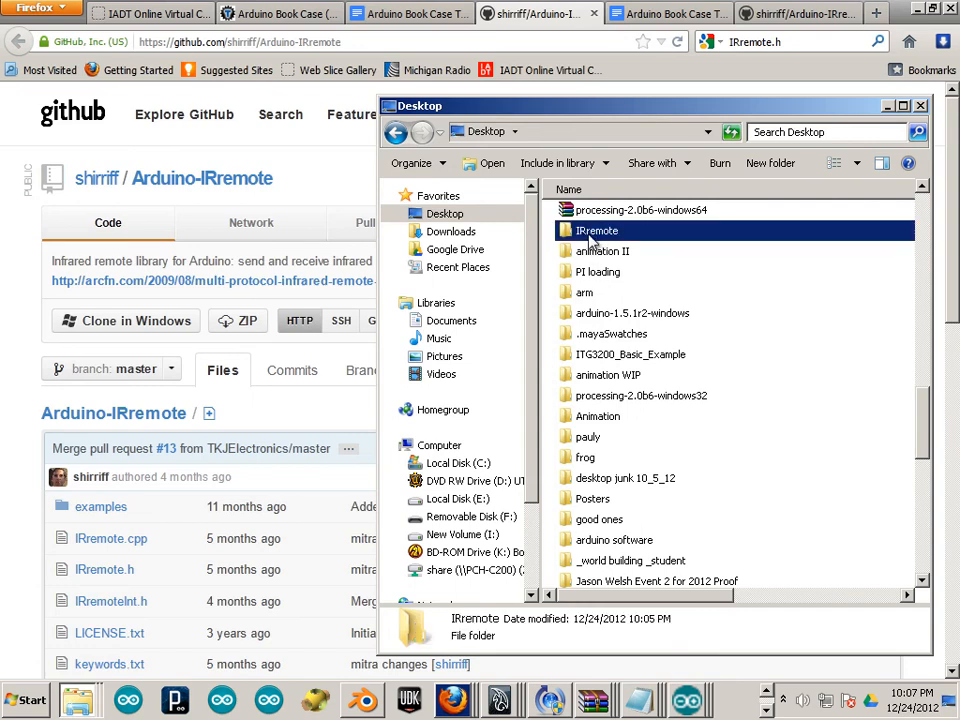
pyautogui.rightClick(598, 230)
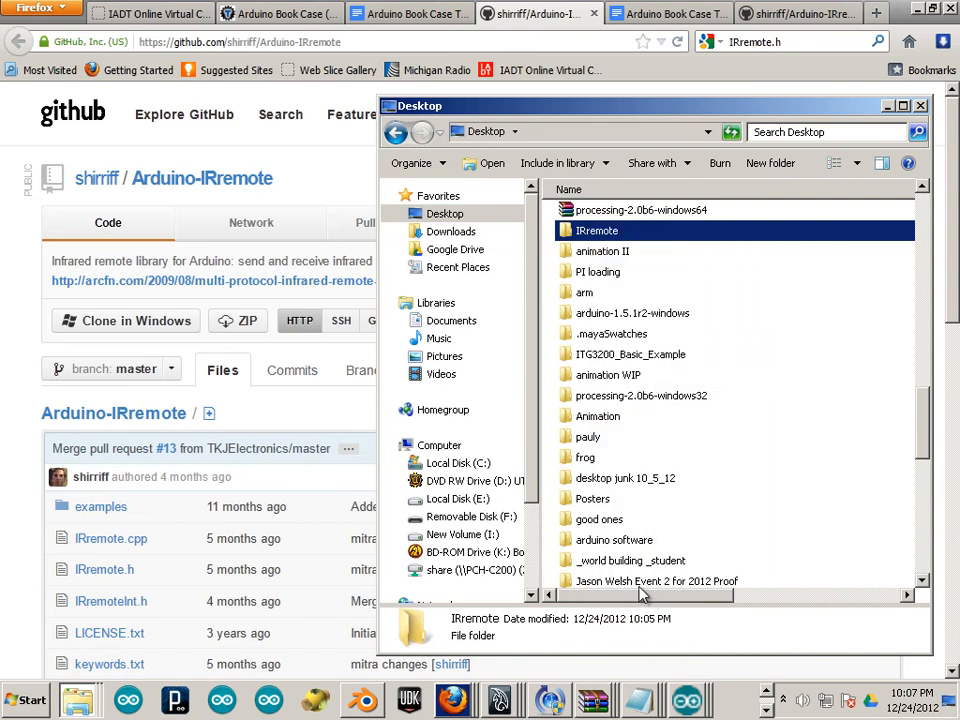
pyautogui.moveTo(620, 576)
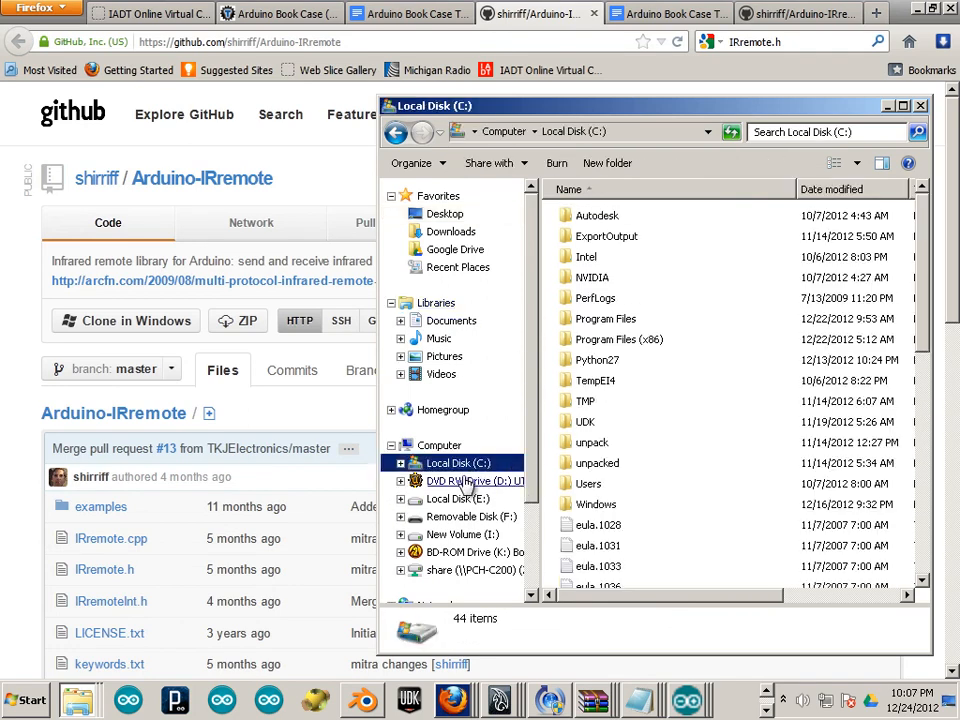
# Step: Navigate into C:\Program Files (x86)\arduino-1.5.1r2\libraries to paste the library there
pyautogui.doubleClick(618, 340)
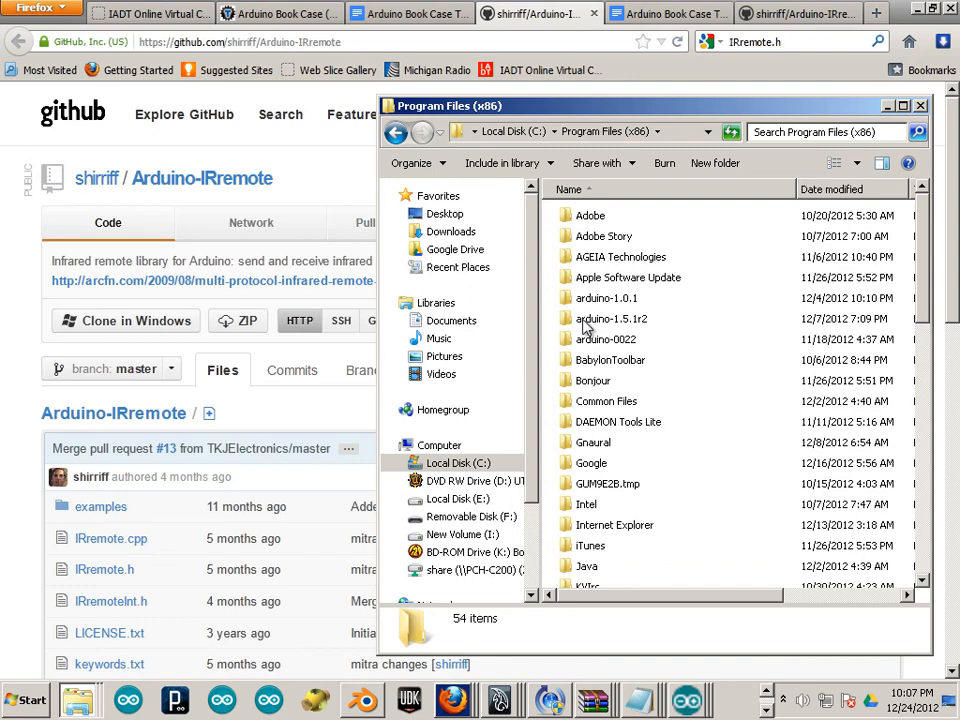
pyautogui.doubleClick(610, 318)
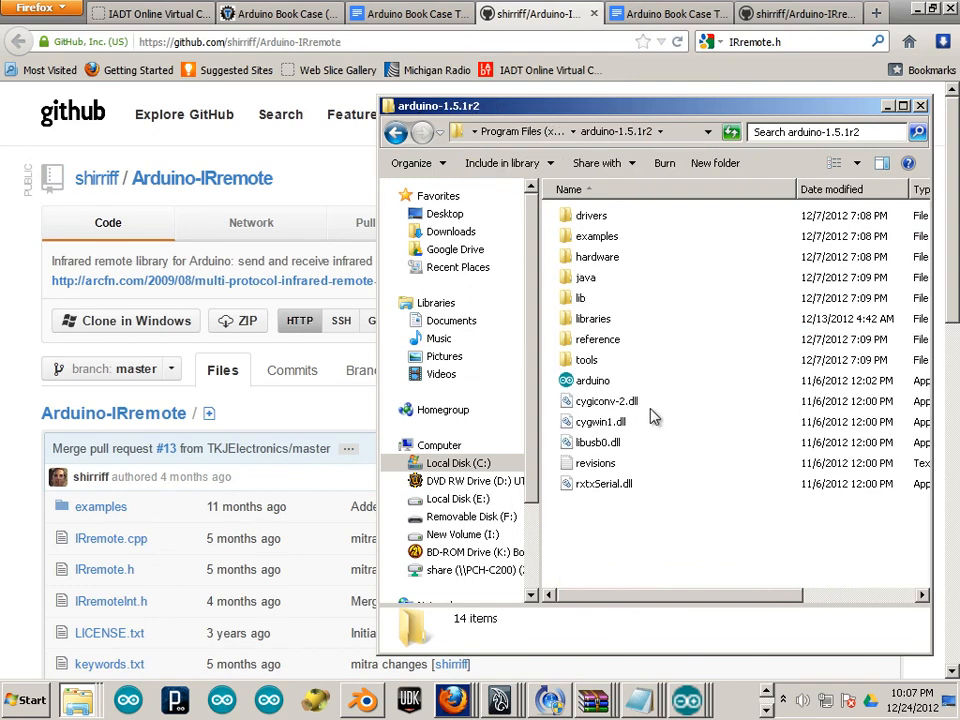
pyautogui.doubleClick(592, 318)
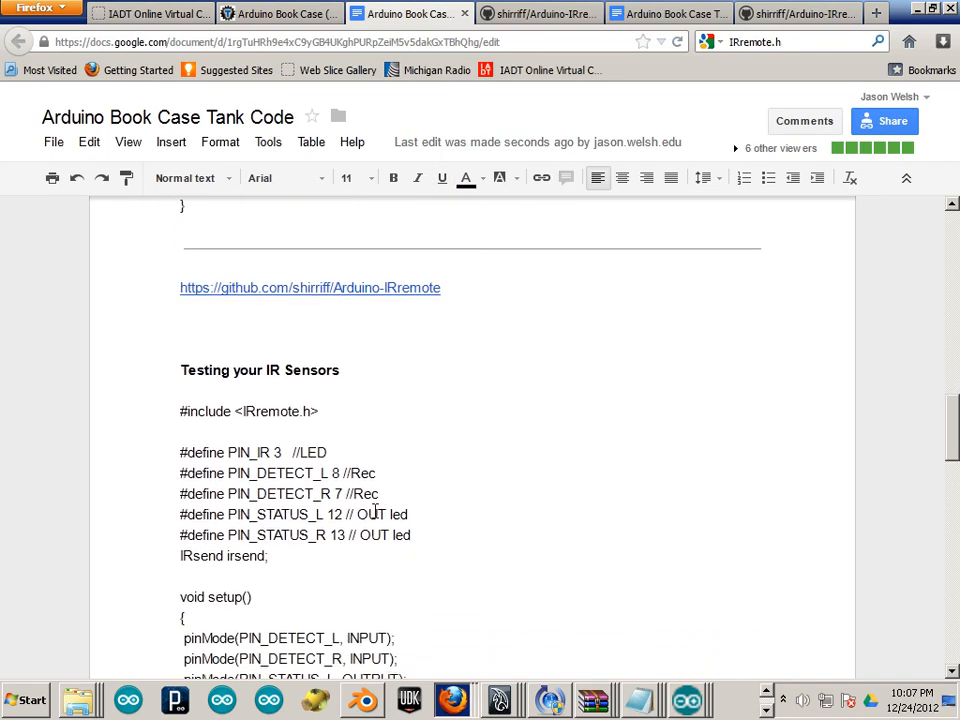
# Step: Select the IR sensor test code from #include through the end of loop() and copy it
pyautogui.scroll(-3)
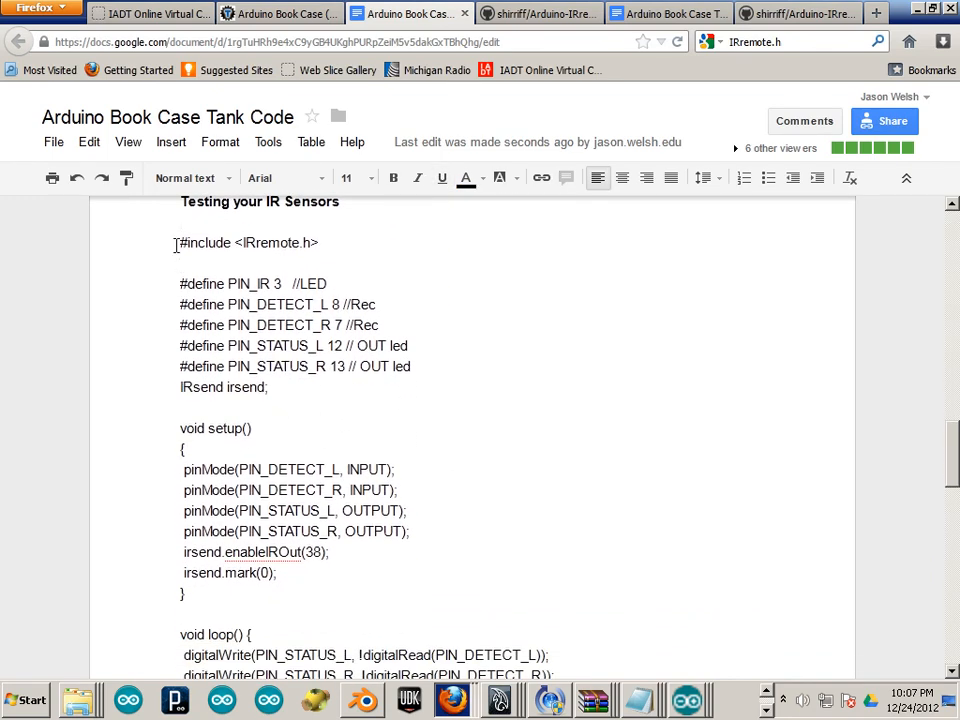
pyautogui.scroll(-3)
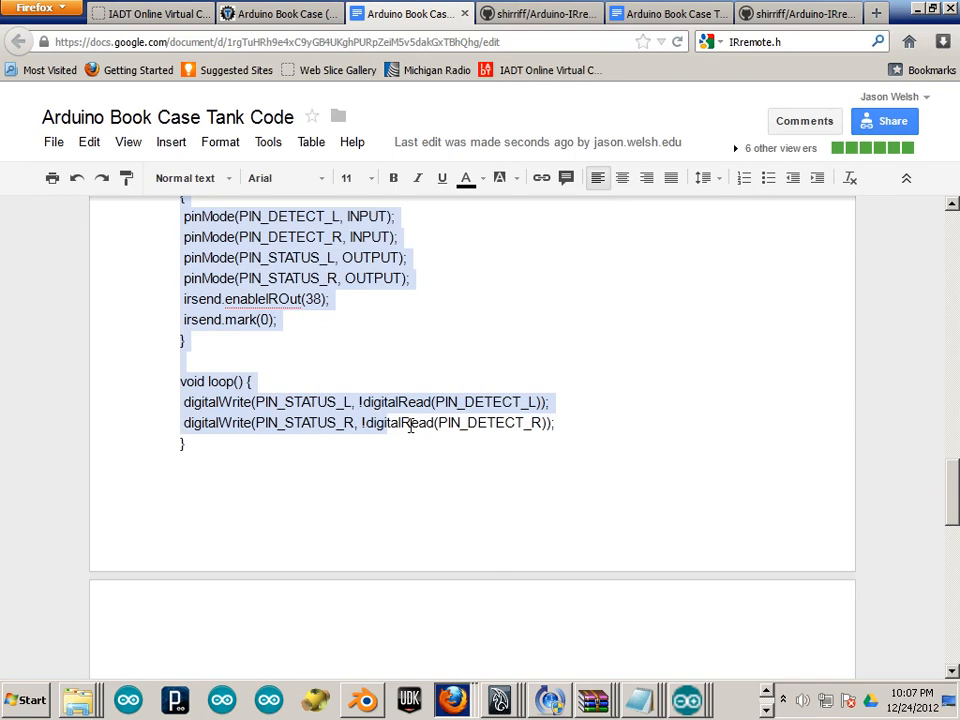
pyautogui.rightClick(270, 422)
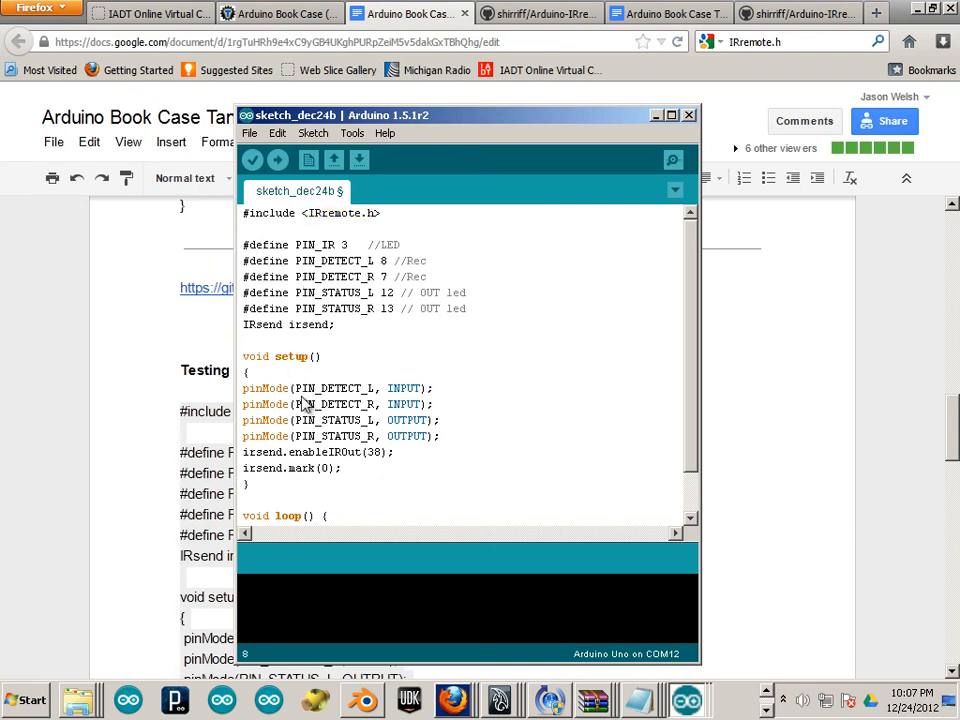
pyautogui.moveTo(396, 480)
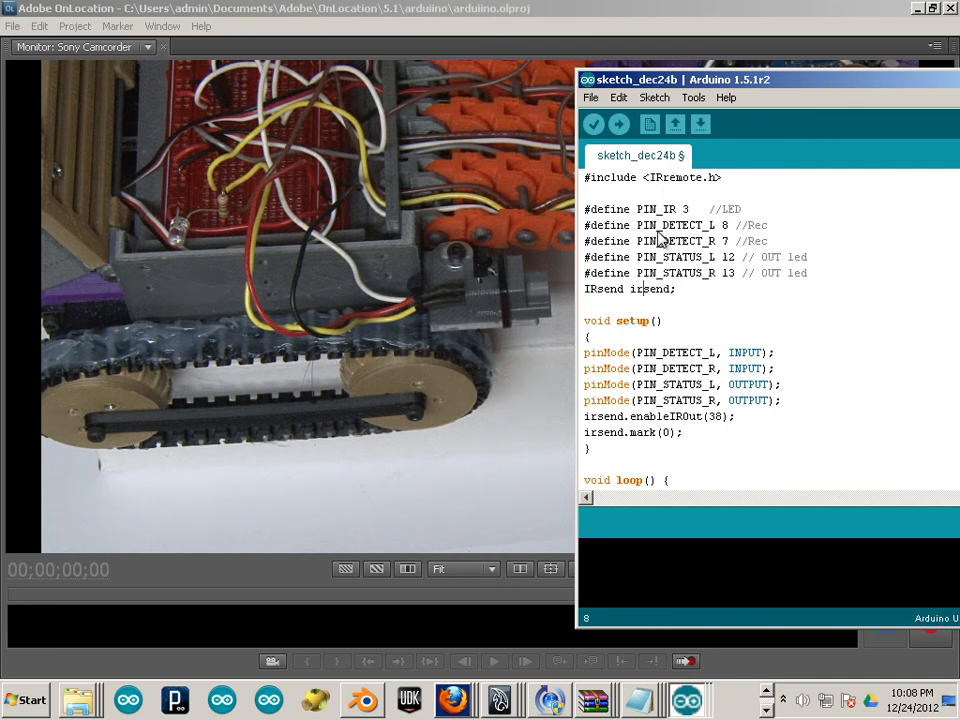
pyautogui.moveTo(728, 232)
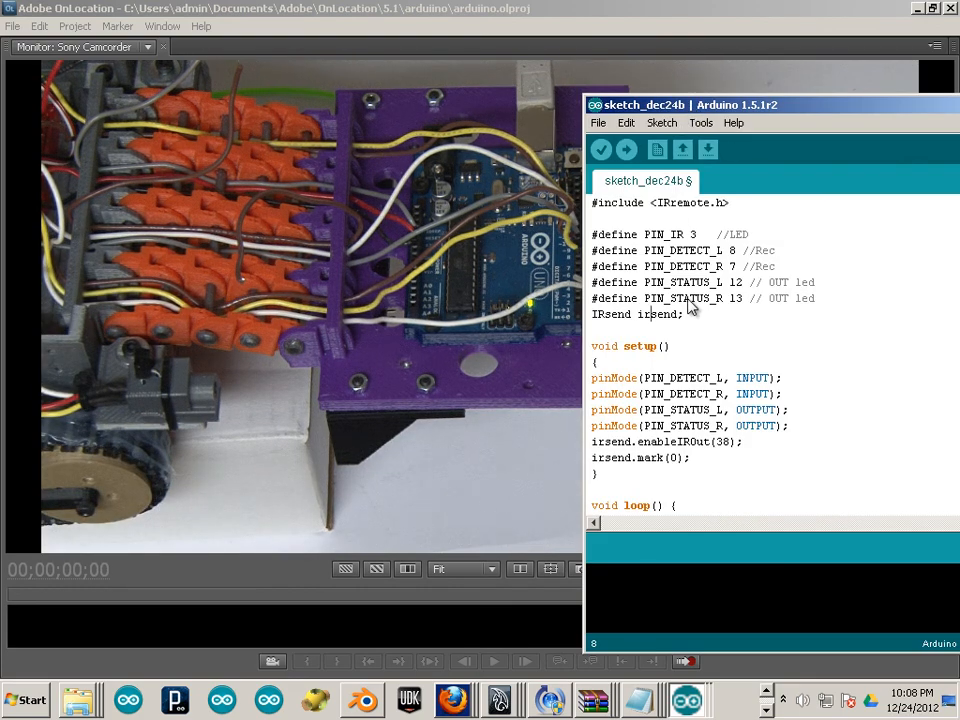
pyautogui.moveTo(720, 270)
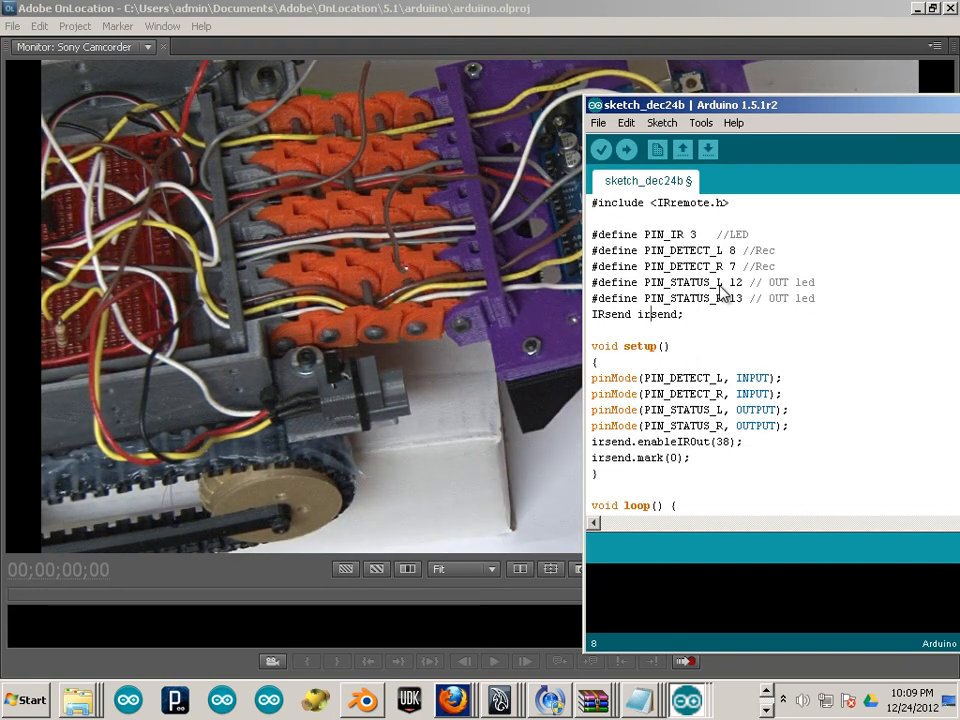
pyautogui.moveTo(704, 328)
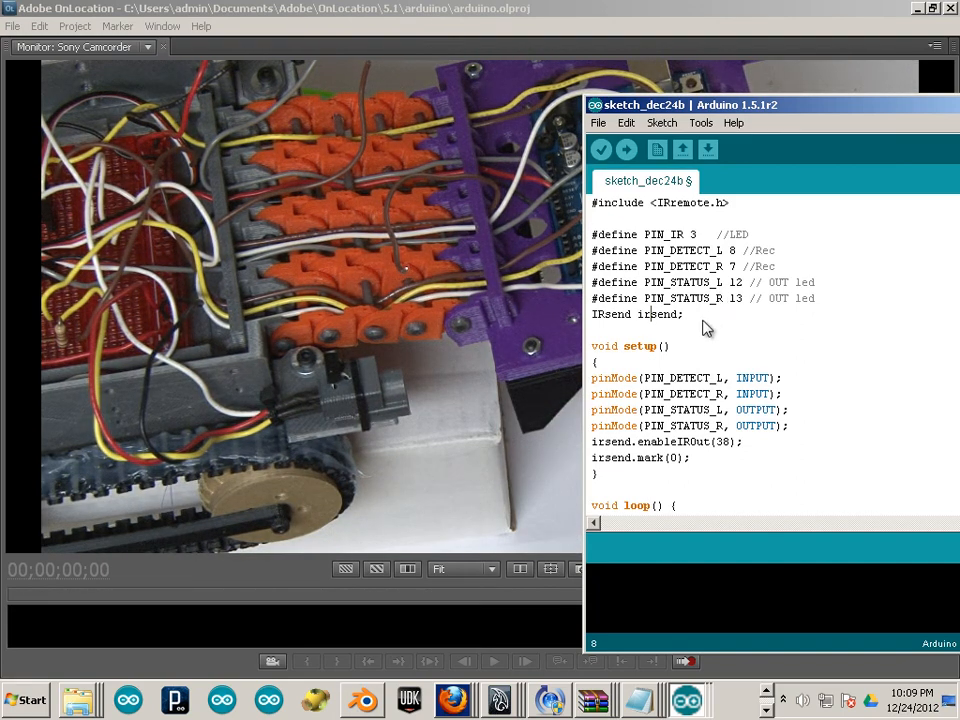
pyautogui.moveTo(700, 244)
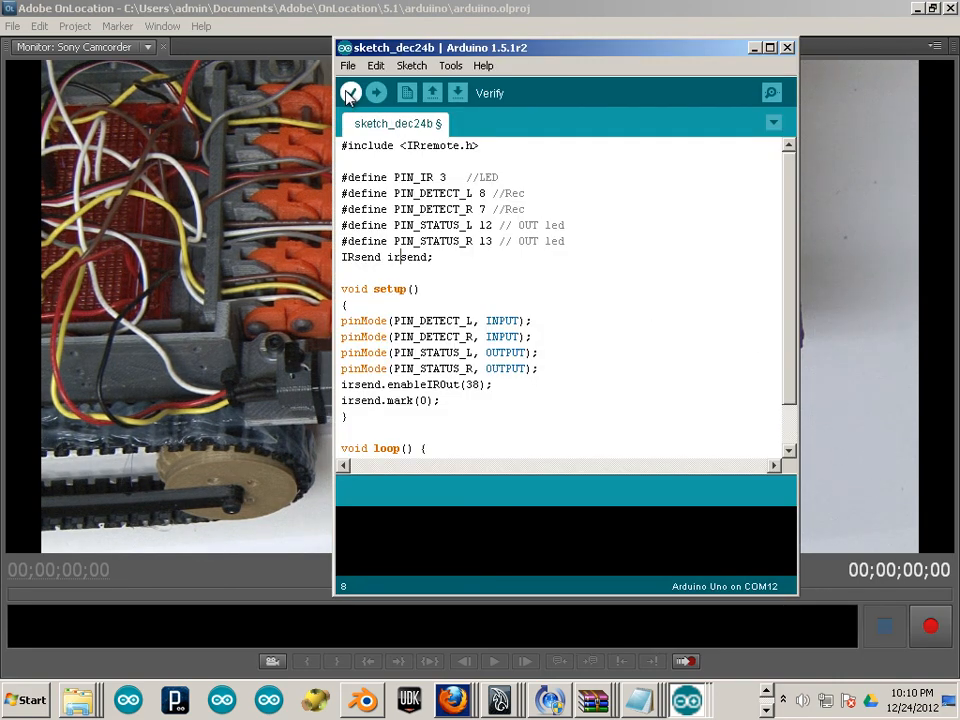
# Step: Verify the IR sensor sketch compiles cleanly, then upload it to the tank's Uno board
pyautogui.click(352, 92)
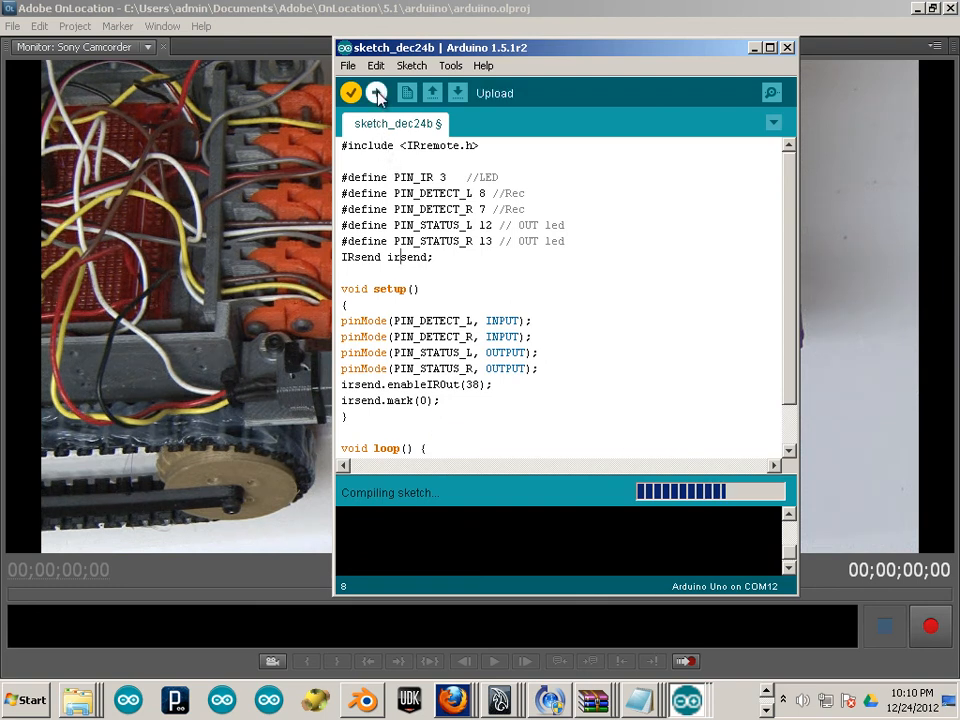
pyautogui.click(352, 92)
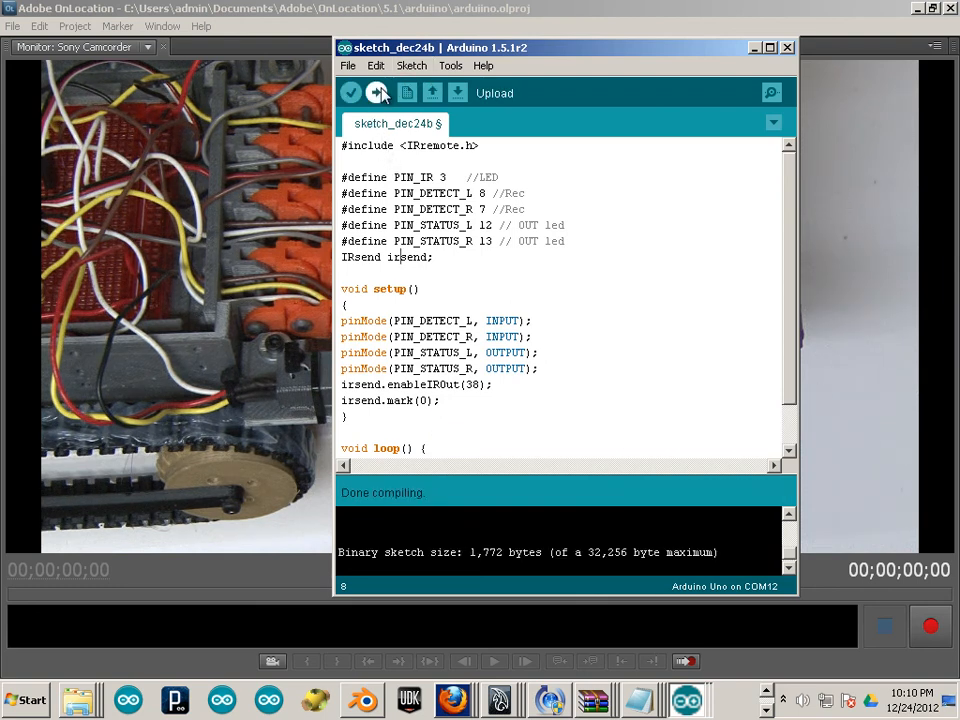
pyautogui.click(376, 92)
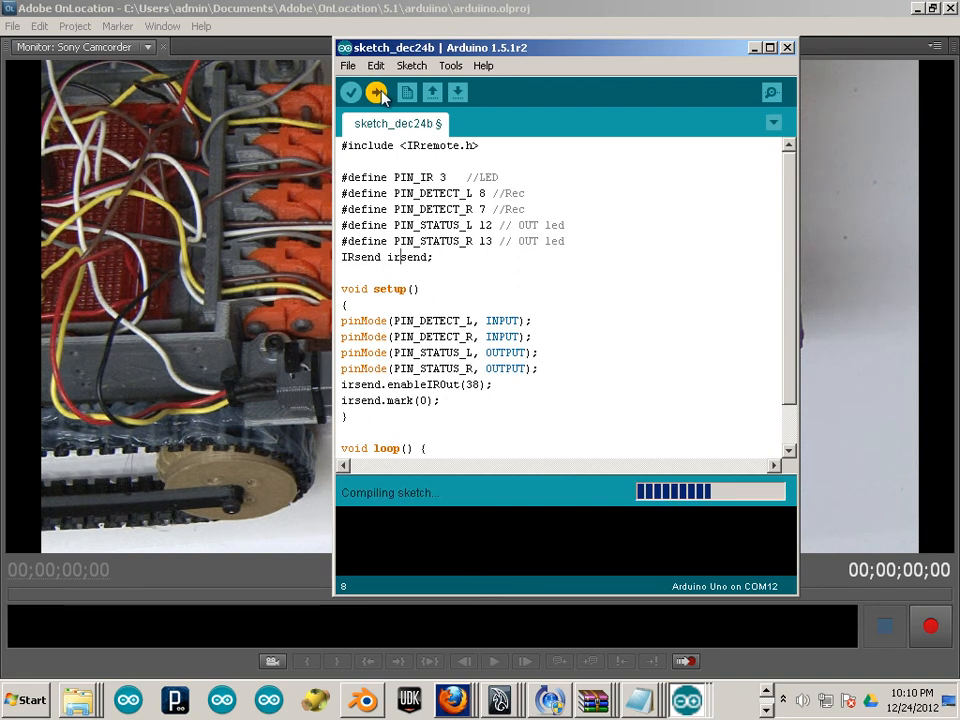